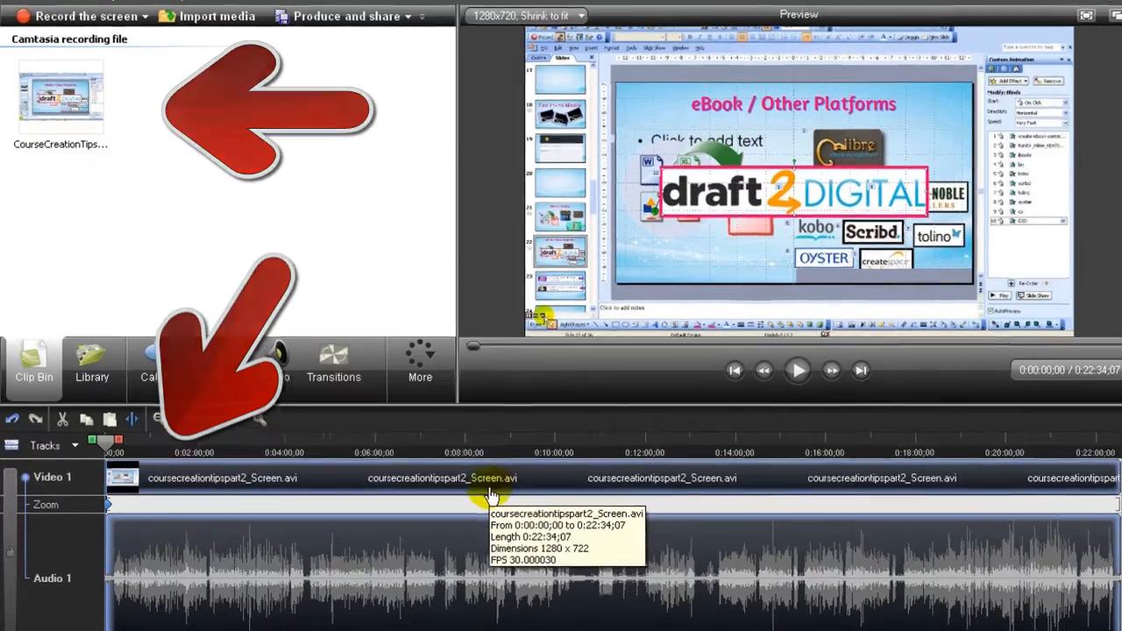
# Step: Export the project's audio via Produce special as CourseCreationTipsPart2.wav
pyautogui.click(13, 15)
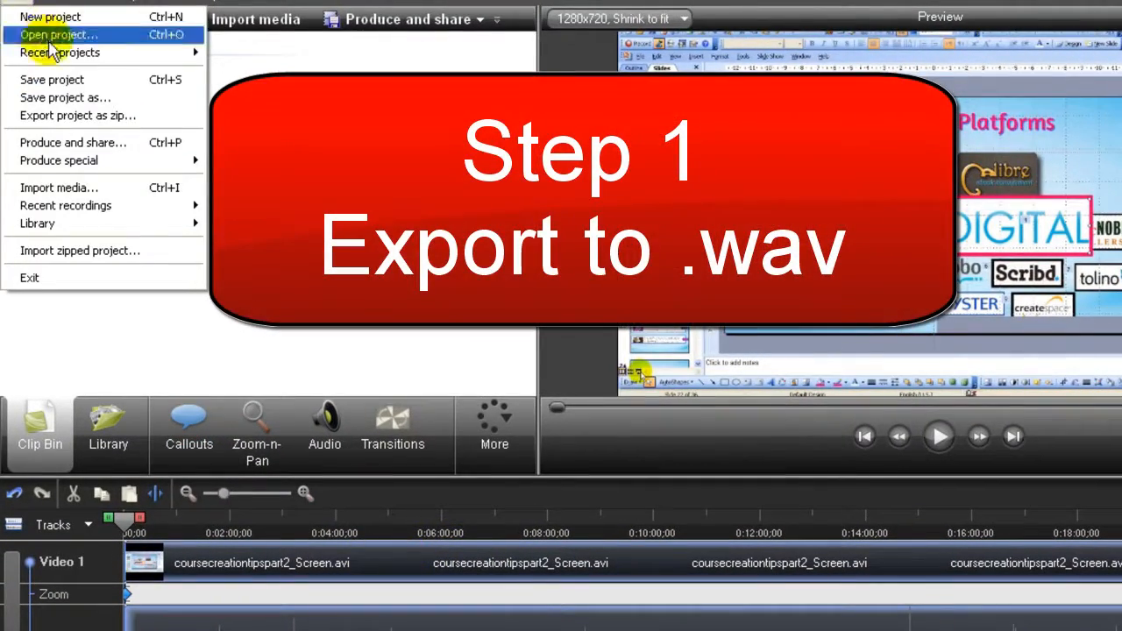
pyautogui.moveTo(59, 161)
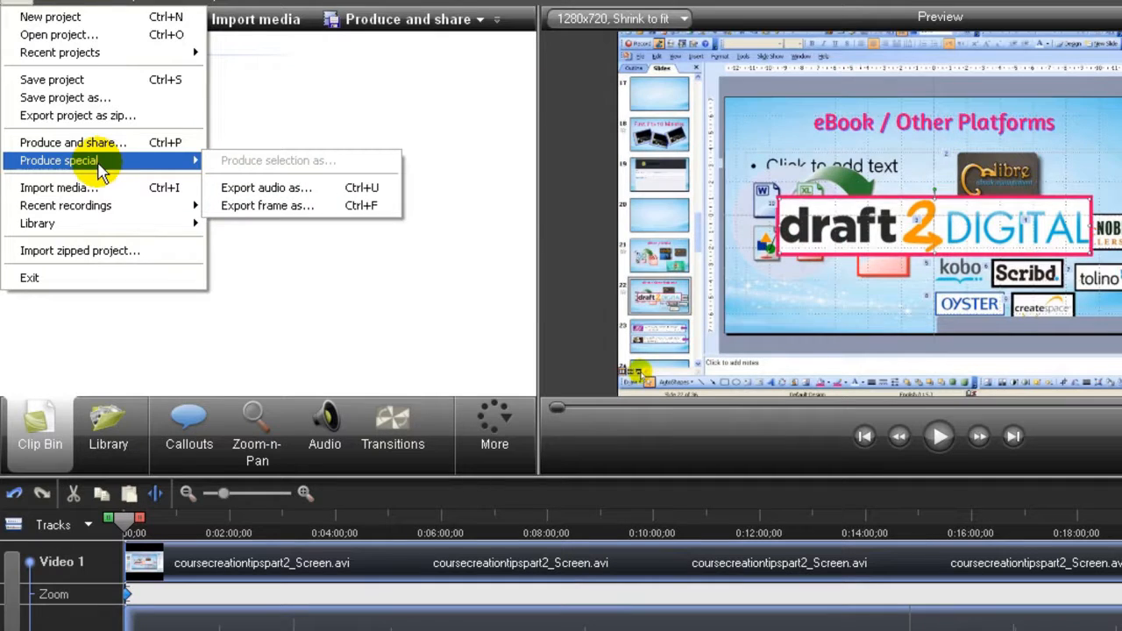
pyautogui.moveTo(254, 193)
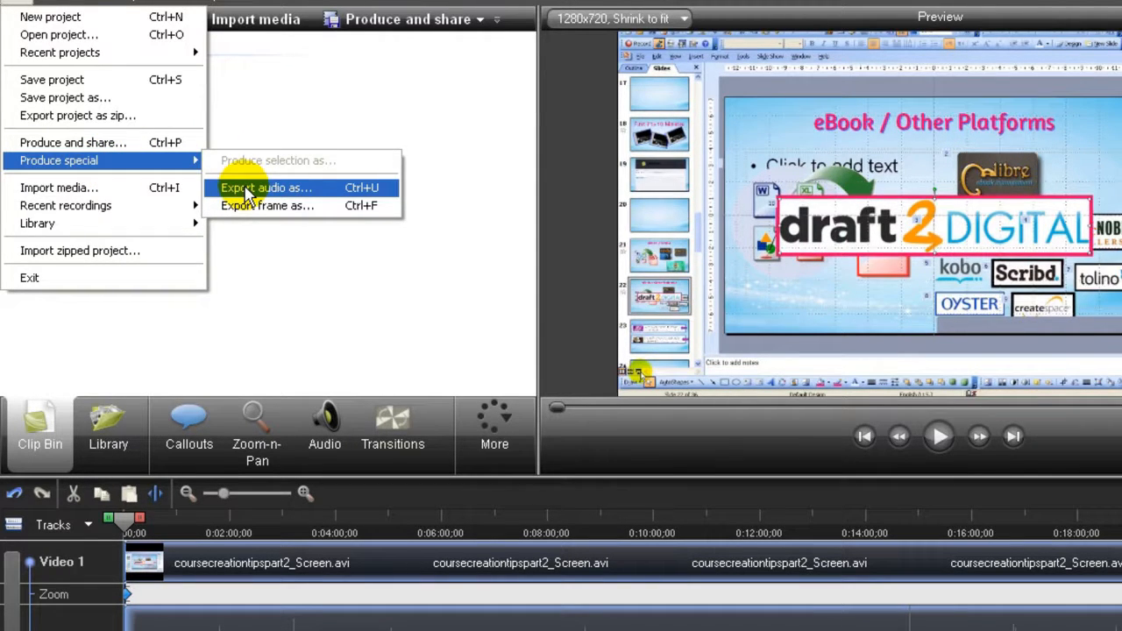
pyautogui.click(266, 187)
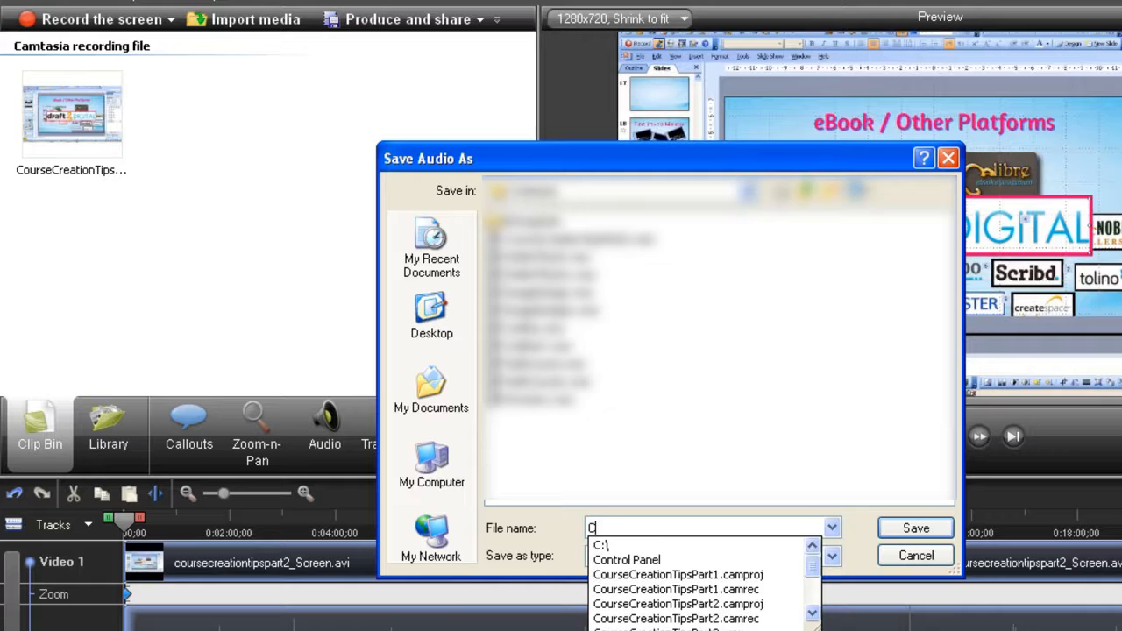
pyautogui.write('CourseCreationTipsP')
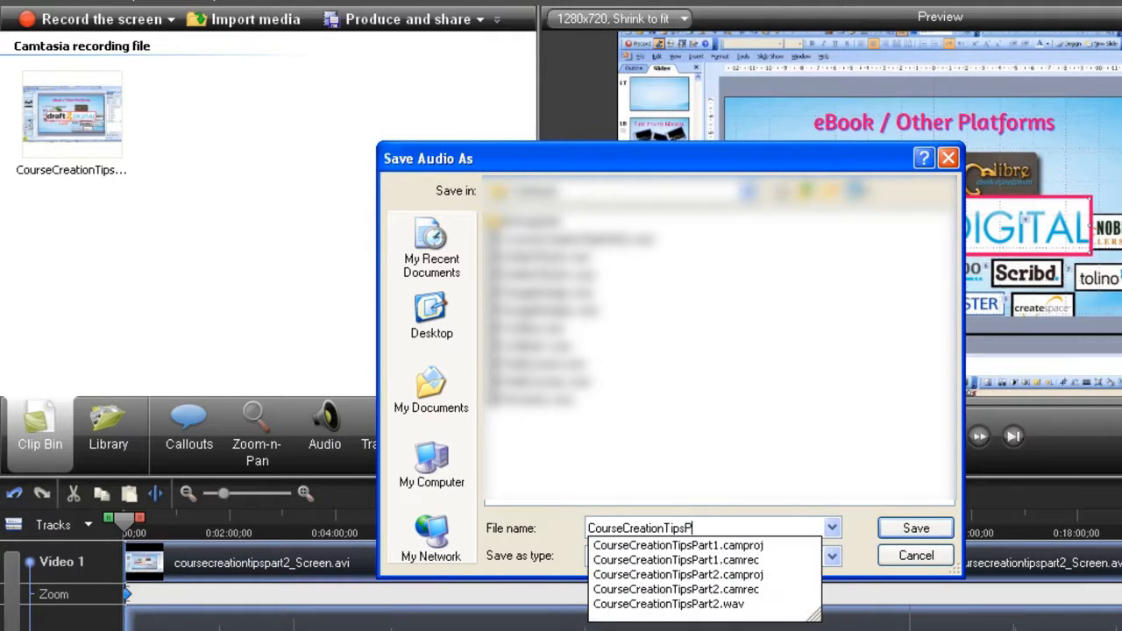
pyautogui.click(915, 528)
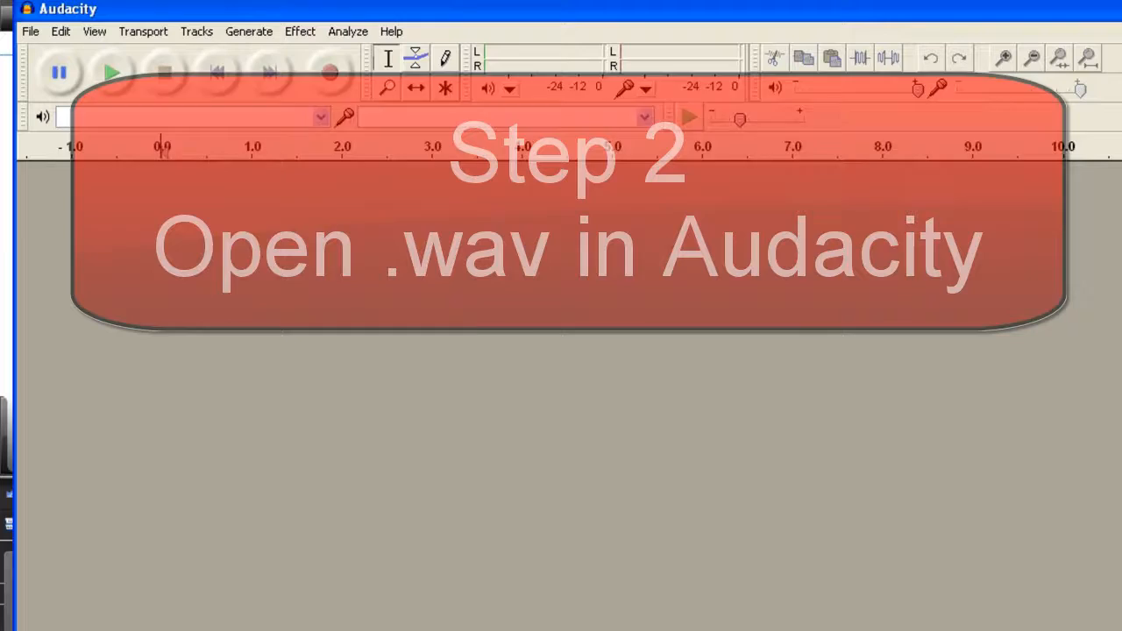
# Step: Open CourseCreationTipsPart2.wav from the Camtasia folder in Audacity
pyautogui.click(30, 31)
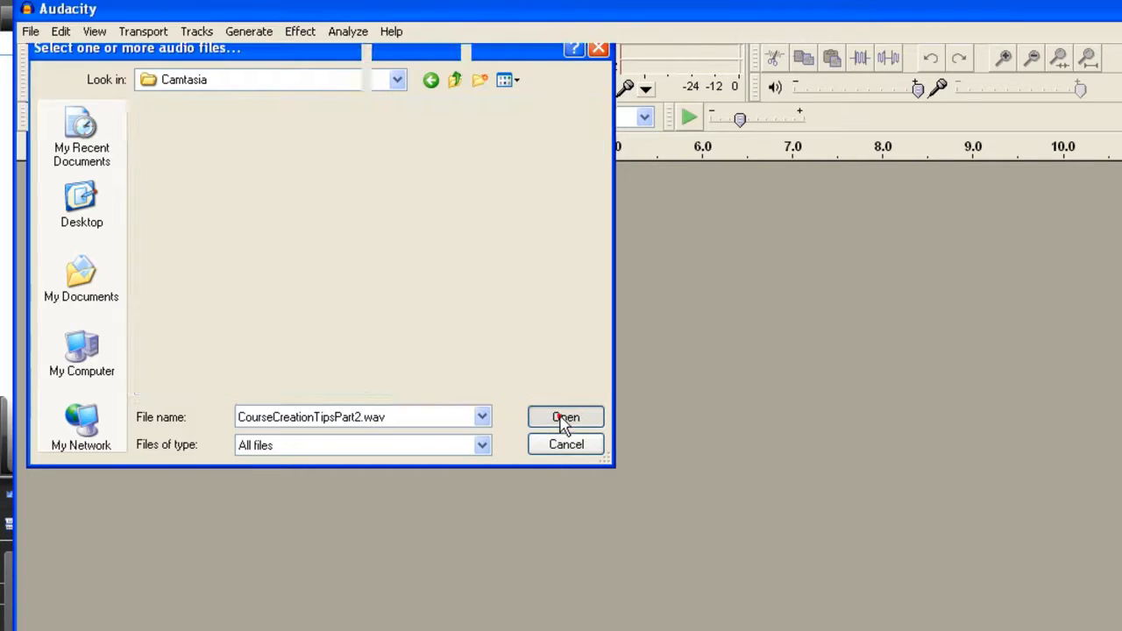
pyautogui.click(565, 417)
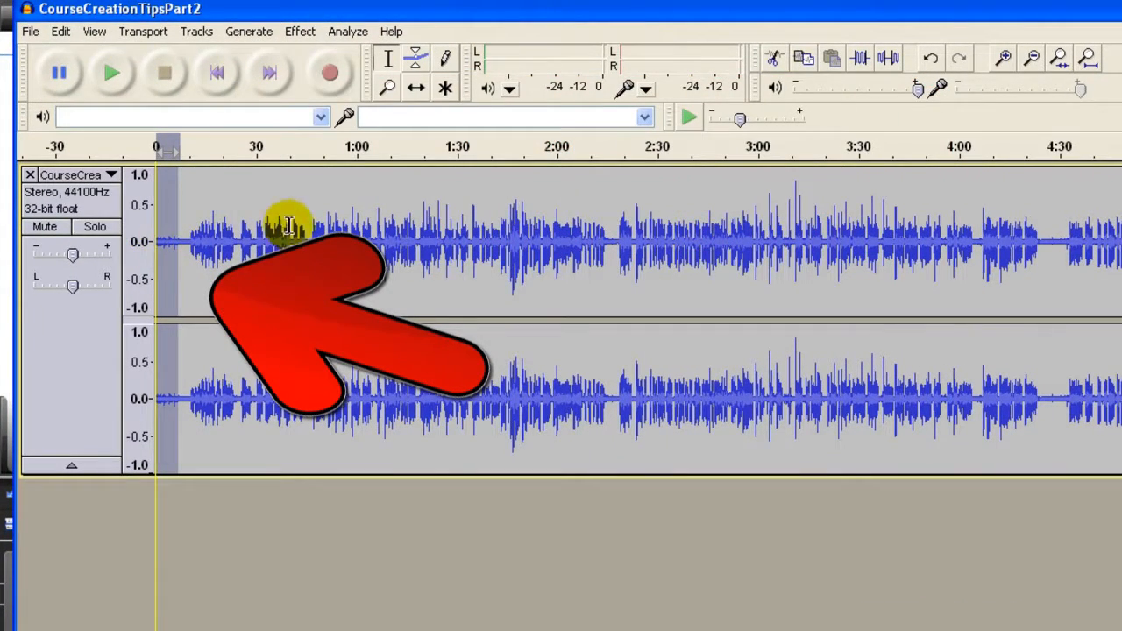
# Step: Take a noise profile from the quiet opening, then apply Noise Removal to the whole track
pyautogui.click(299, 31)
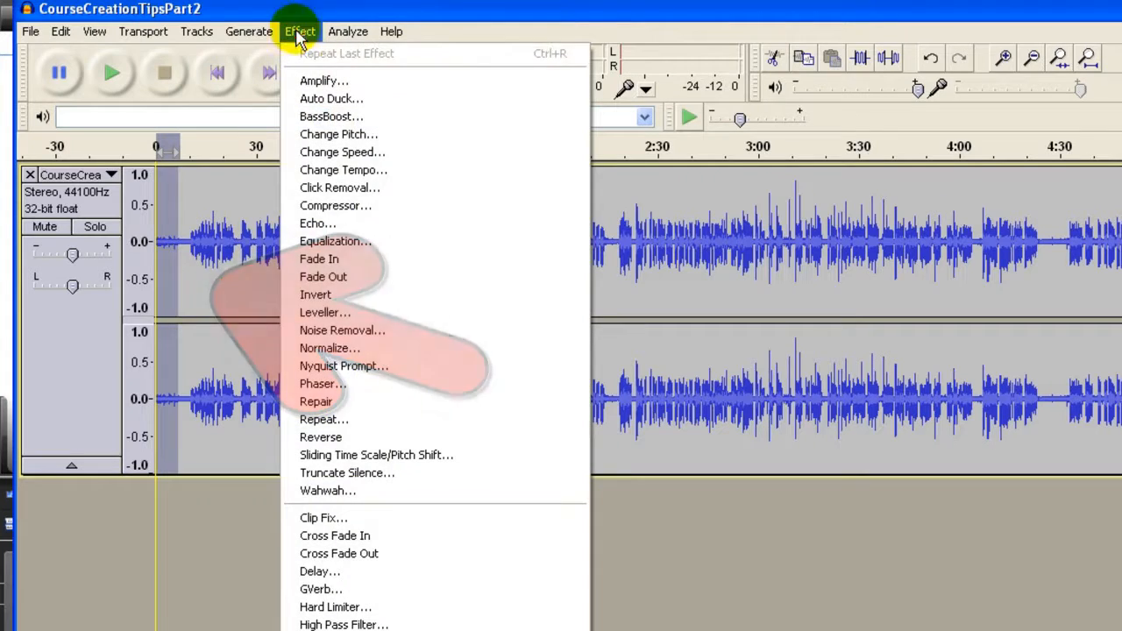
pyautogui.click(342, 329)
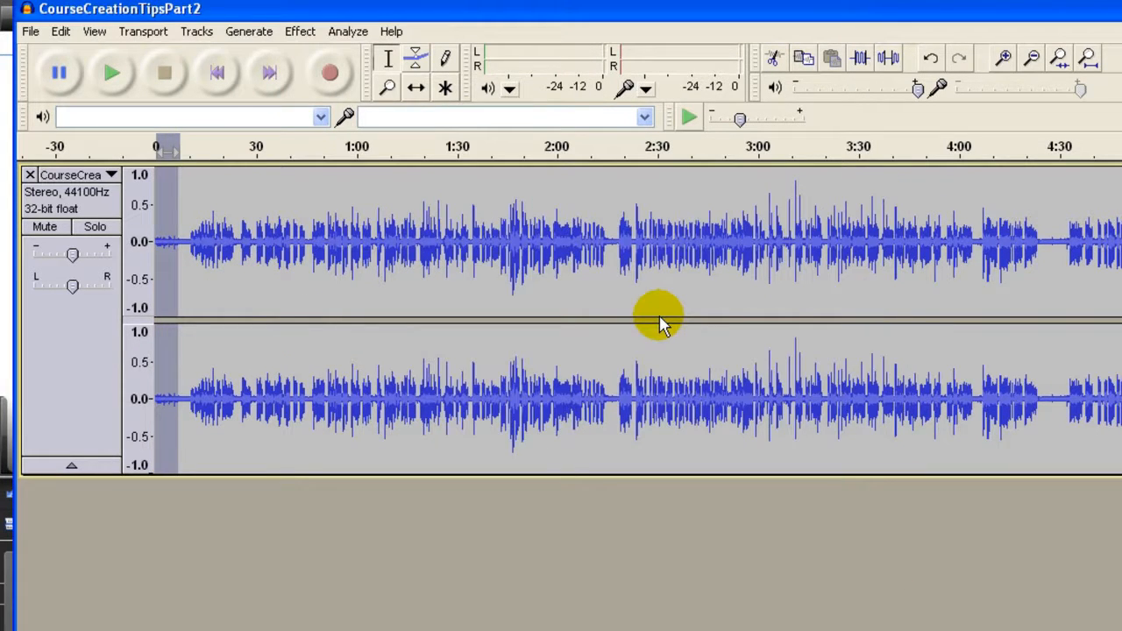
pyautogui.moveTo(386, 354)
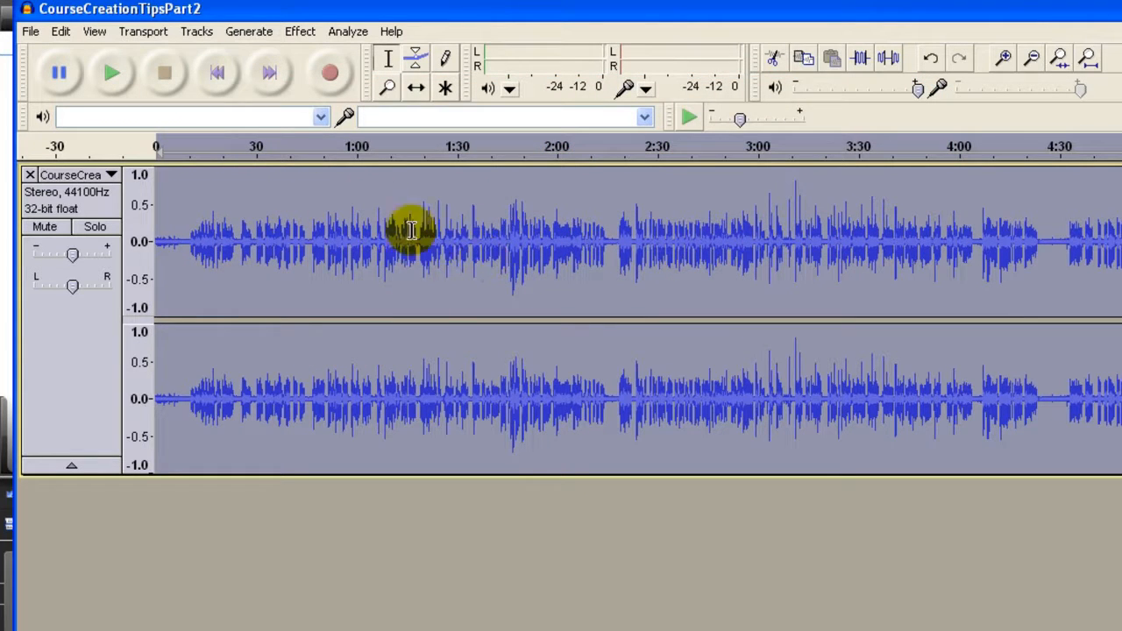
pyautogui.click(300, 30)
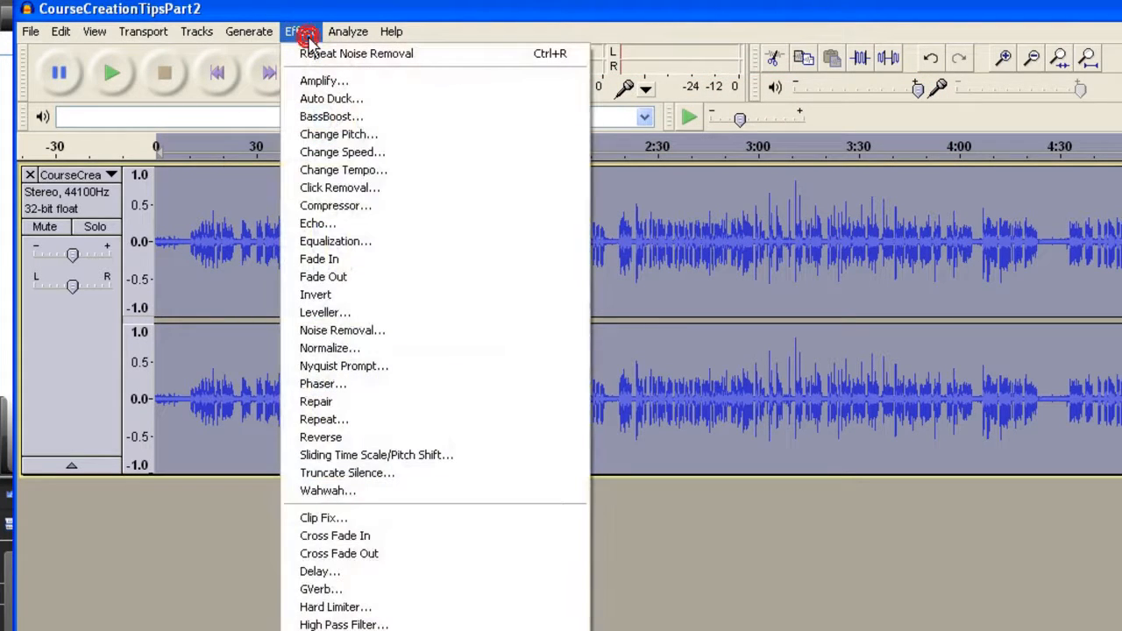
pyautogui.moveTo(356, 53)
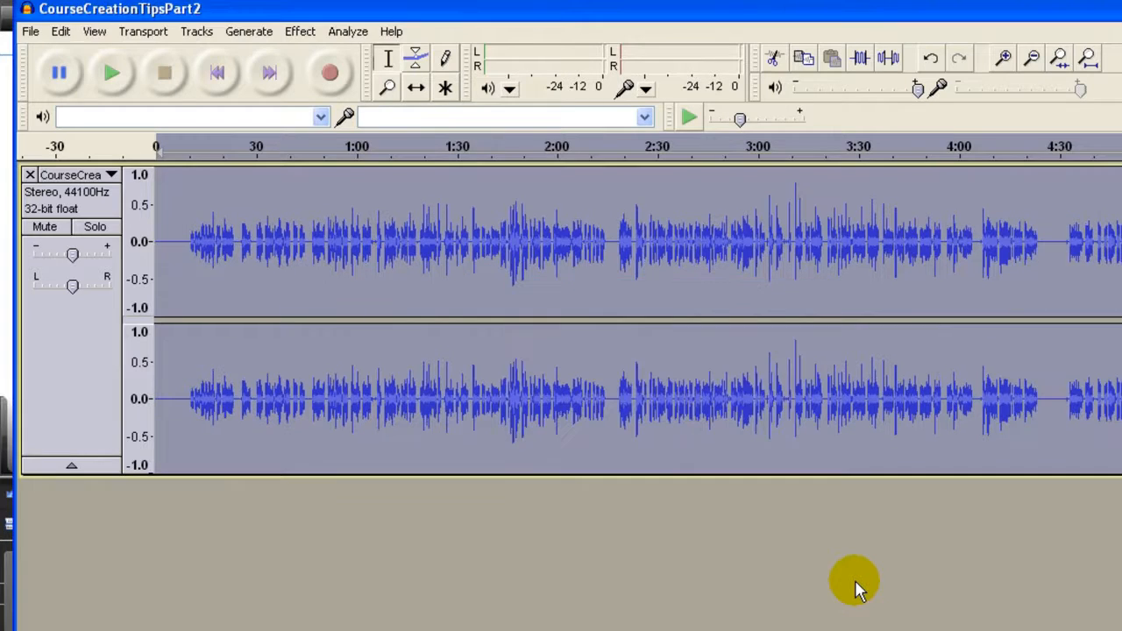
pyautogui.moveTo(183, 276)
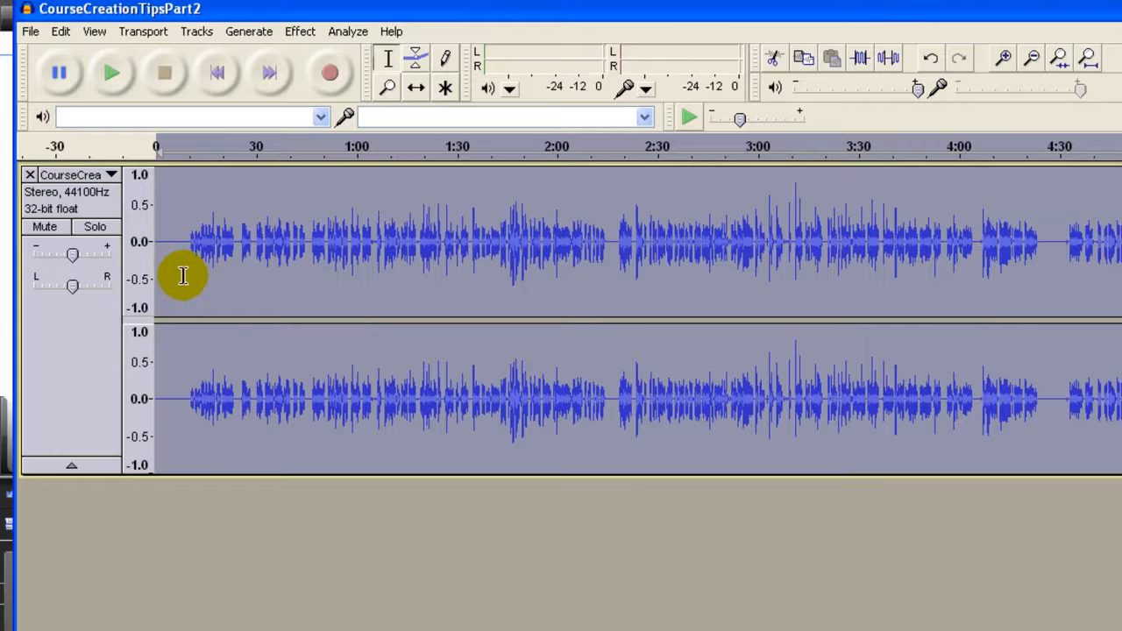
pyautogui.moveTo(990, 144)
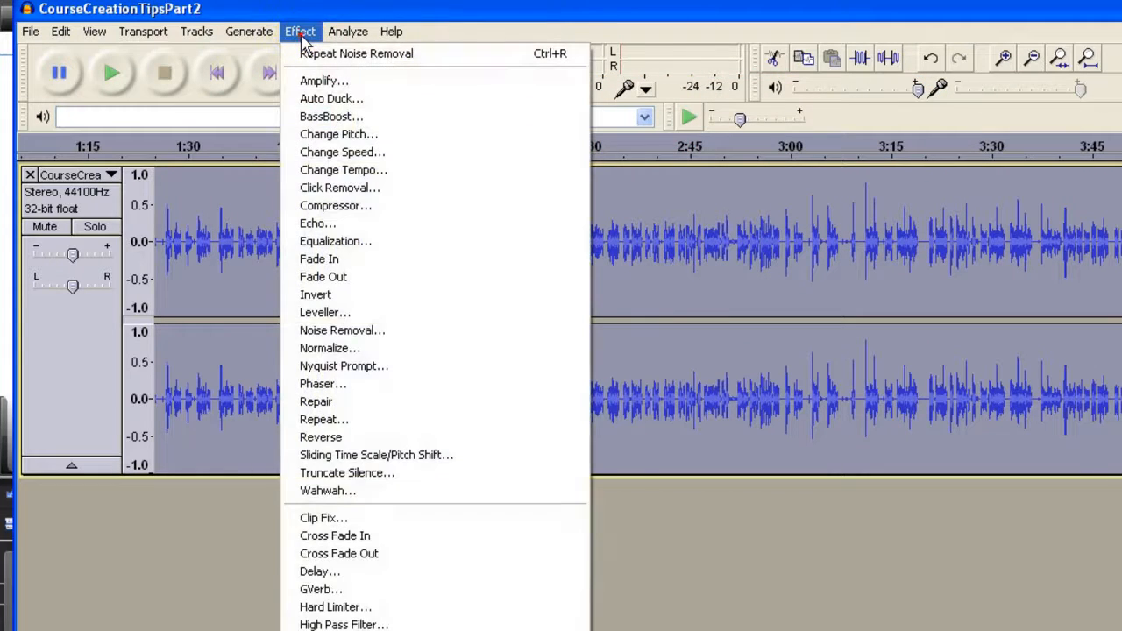
pyautogui.moveTo(356, 54)
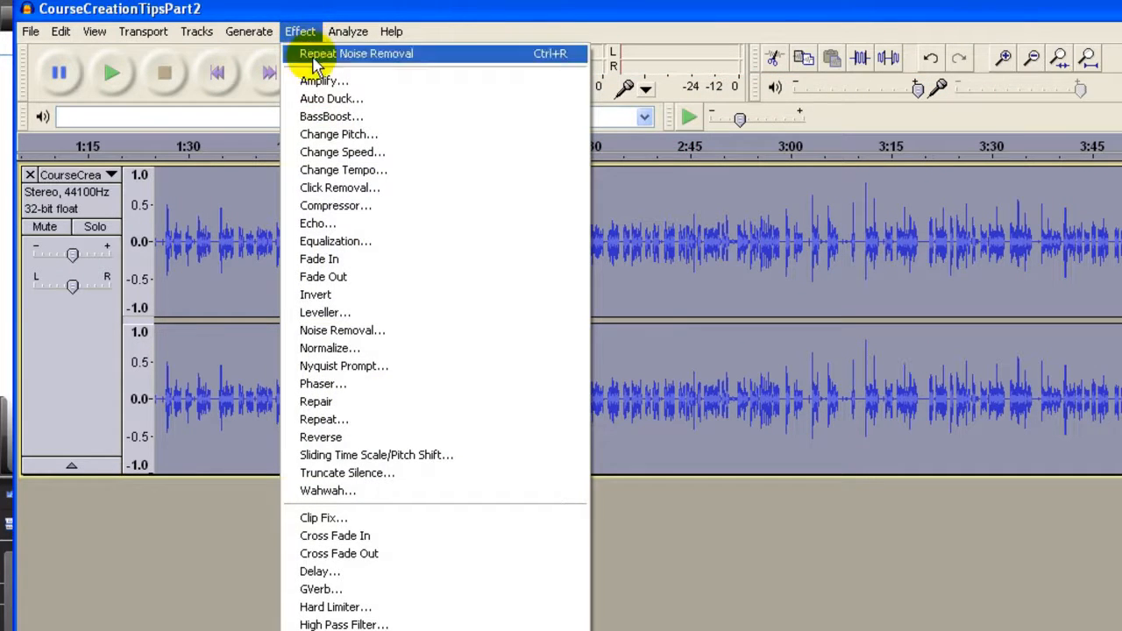
# Step: Compress the track, then normalize it to -1.0 dB with DC offset removed
pyautogui.click(335, 205)
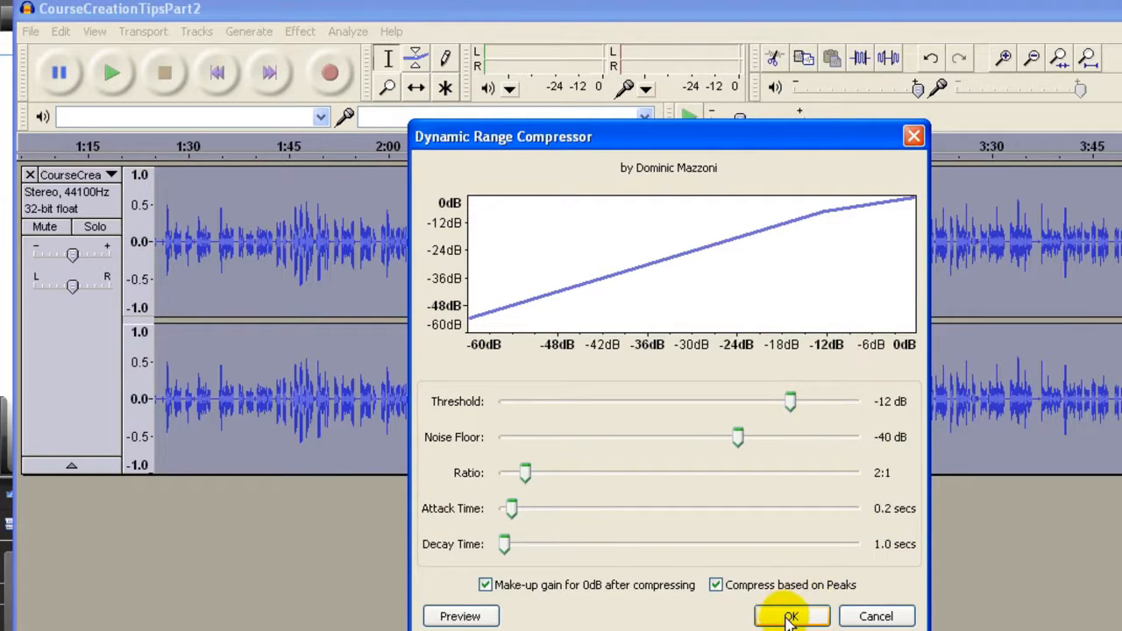
pyautogui.click(790, 616)
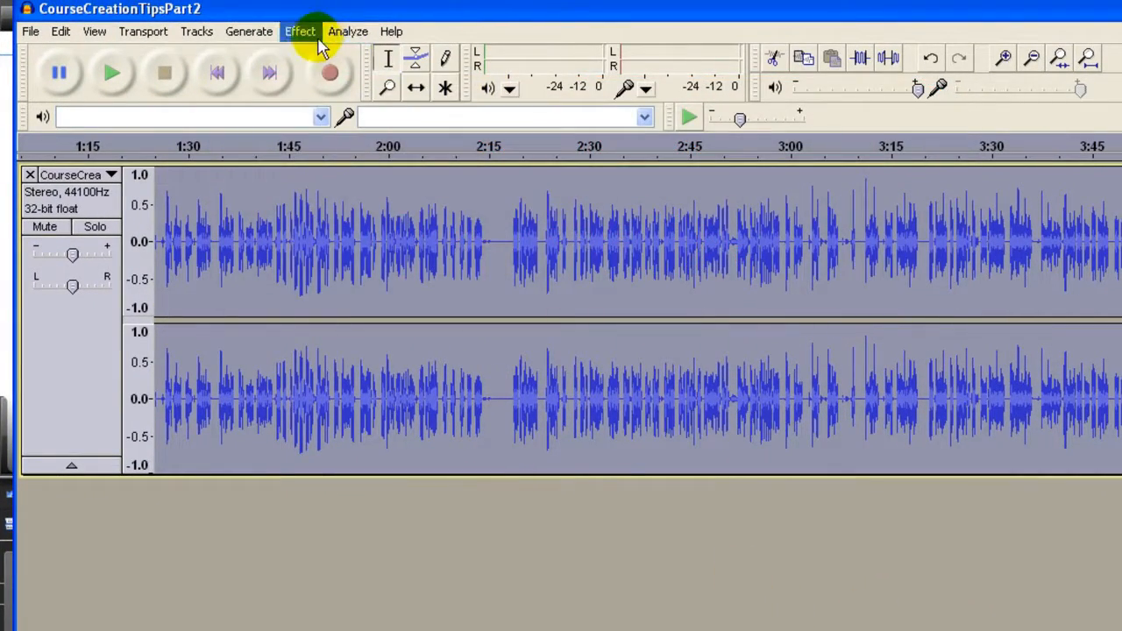
pyautogui.click(300, 31)
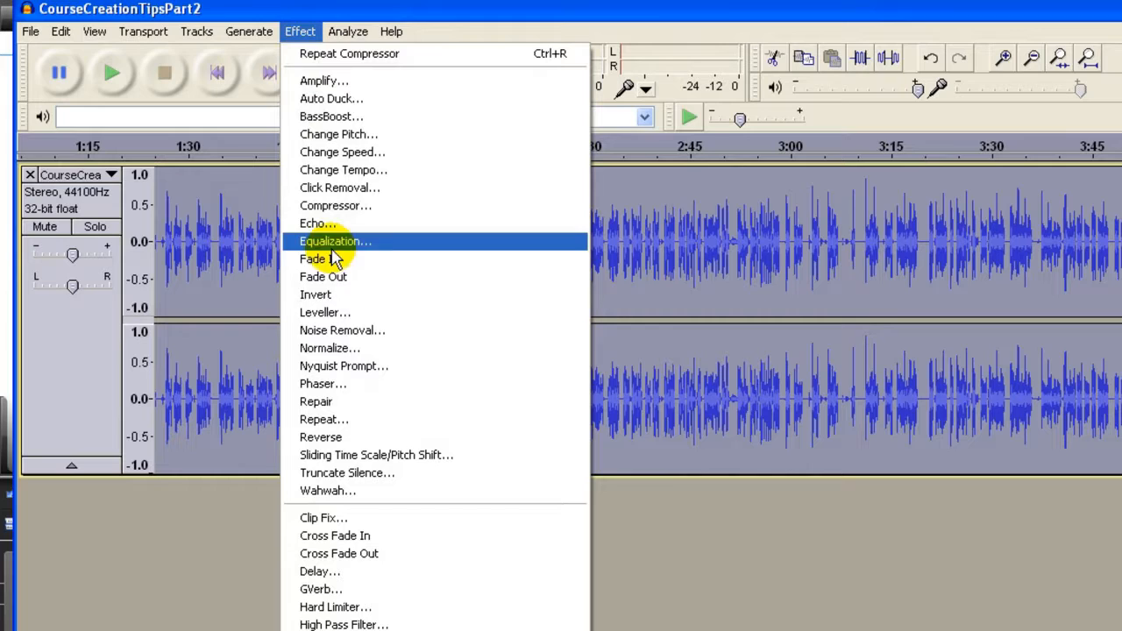
pyautogui.click(330, 348)
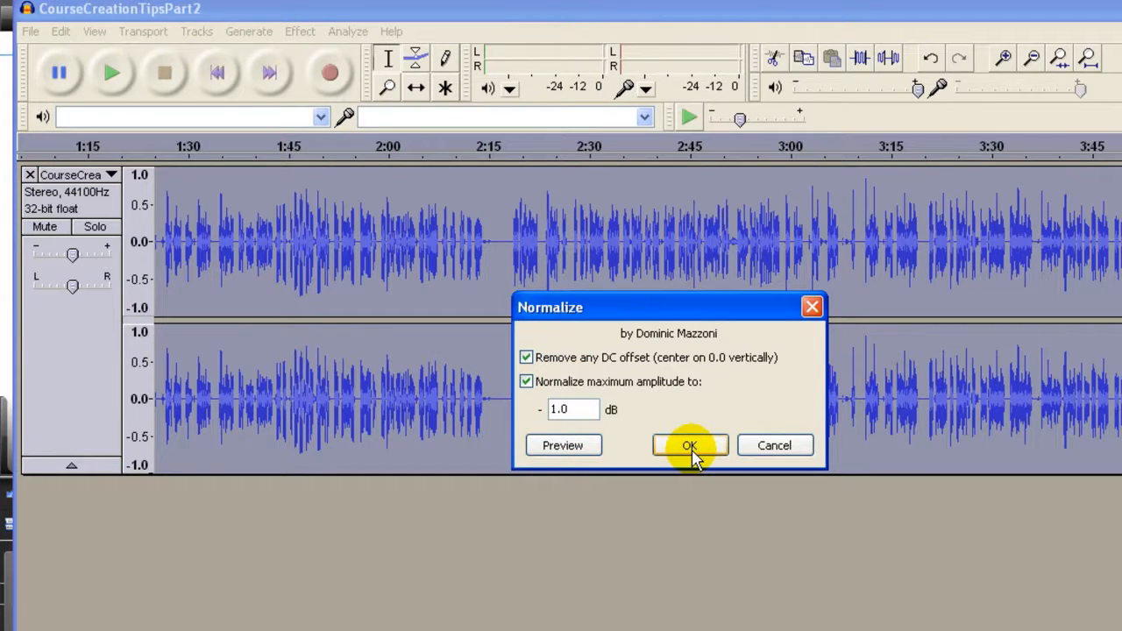
pyautogui.moveTo(688, 449)
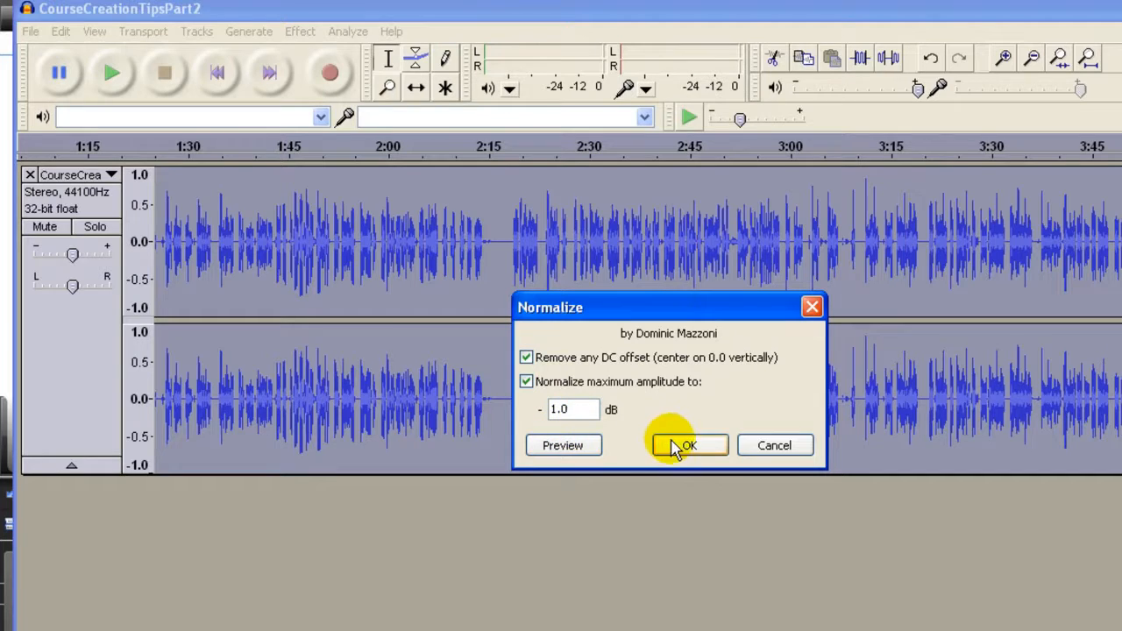
pyautogui.click(688, 445)
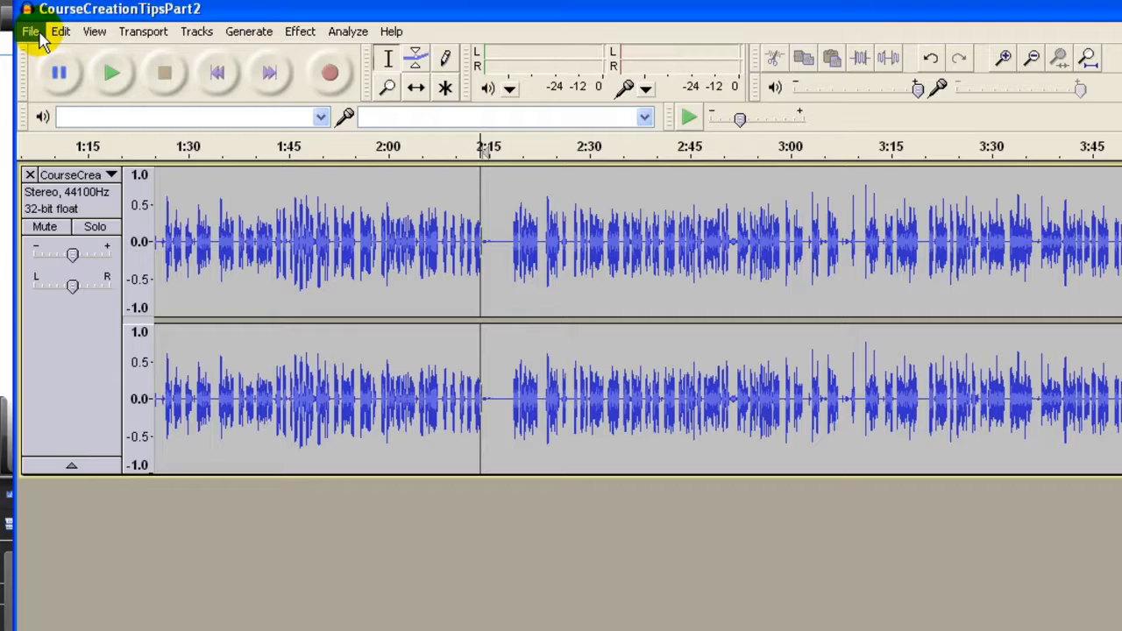
# Step: Begin exporting the audio as a WAV file into the Camtasia folder
pyautogui.click(30, 30)
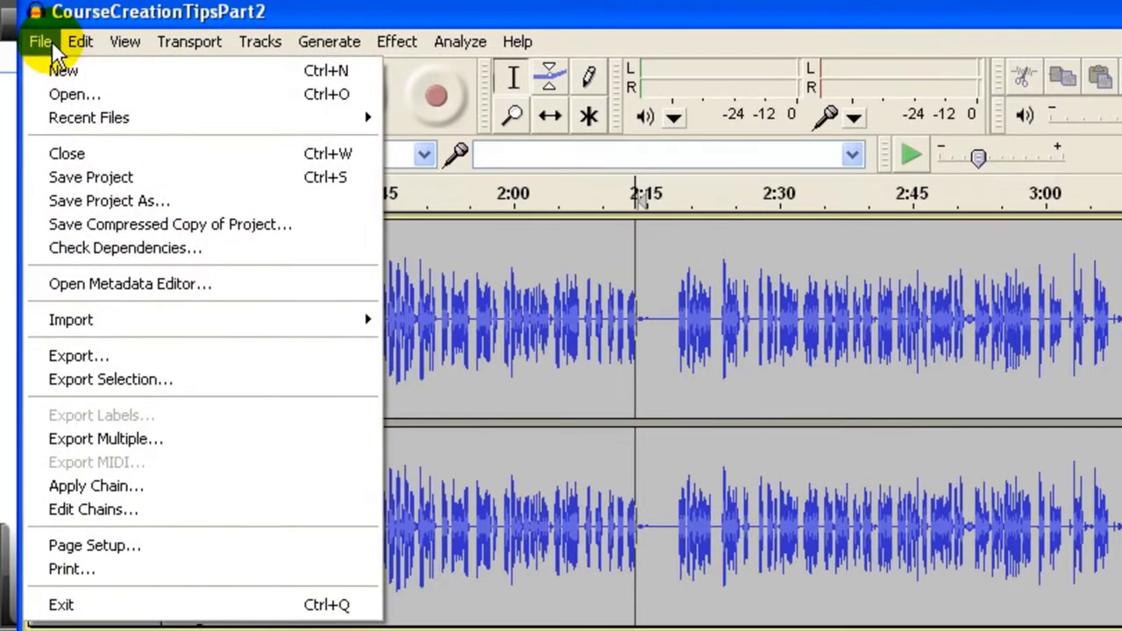
pyautogui.click(78, 355)
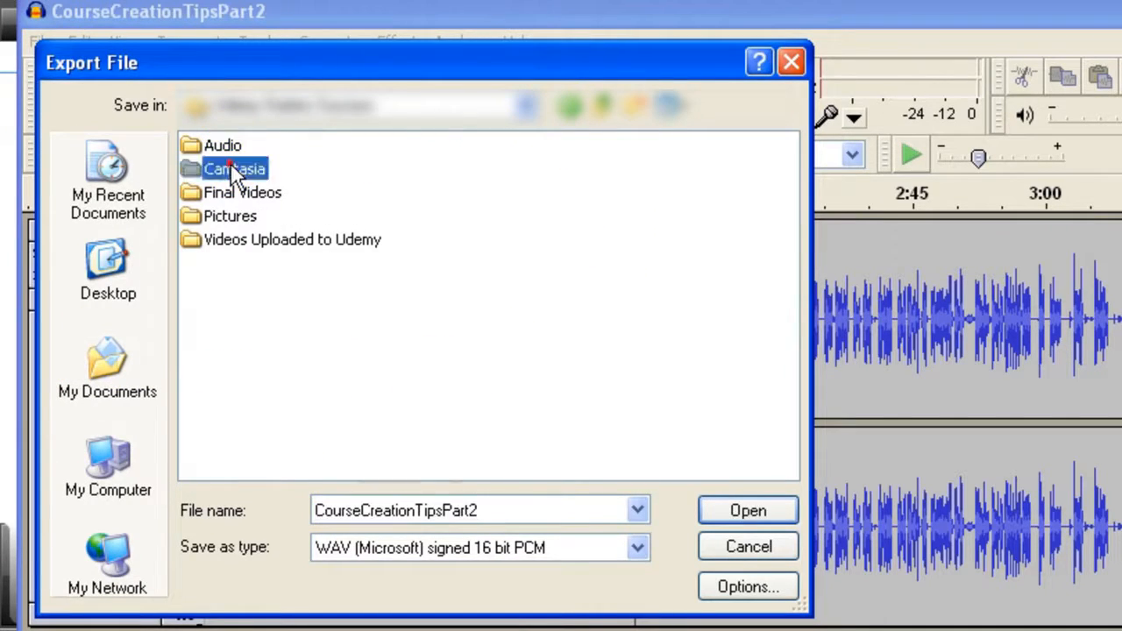
pyautogui.doubleClick(235, 169)
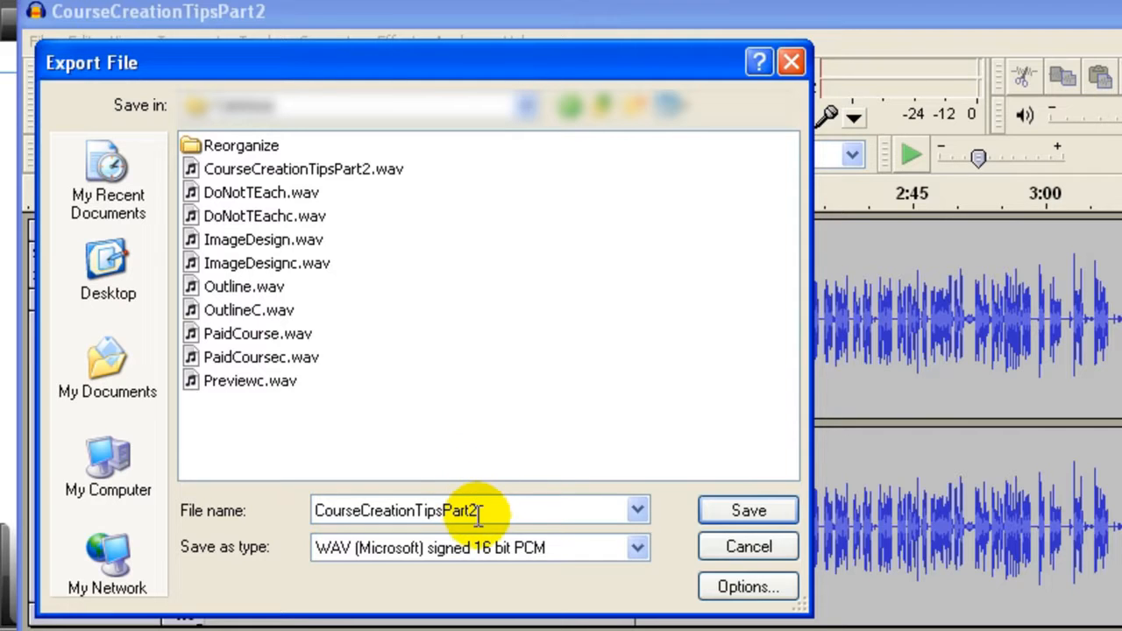
pyautogui.moveTo(539, 592)
pyautogui.write('c')
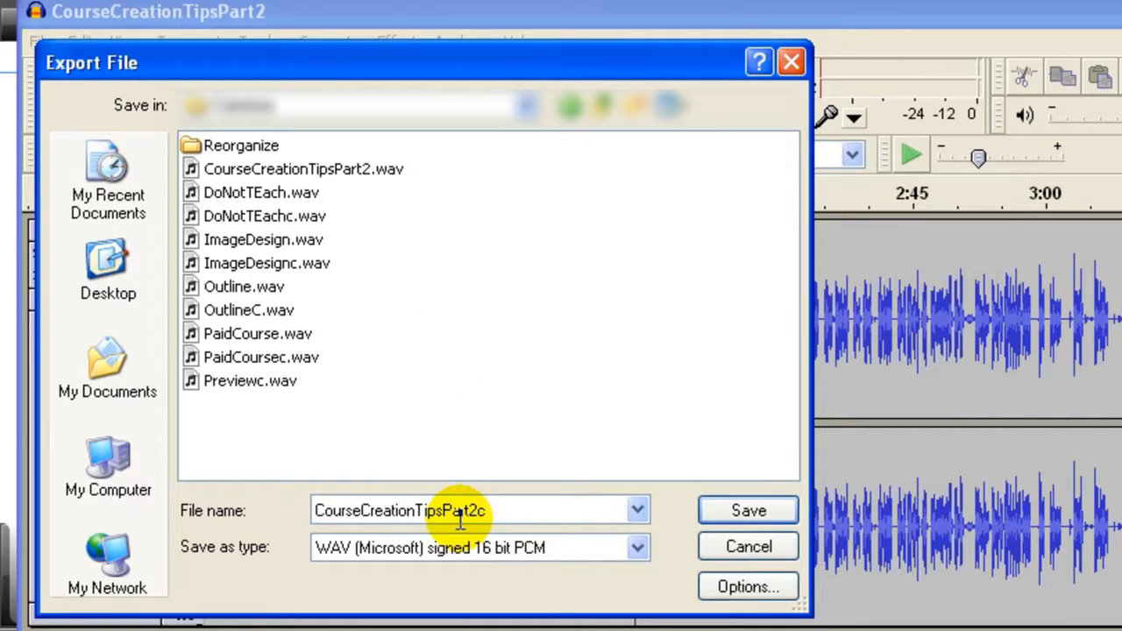
pyautogui.moveTo(405, 169)
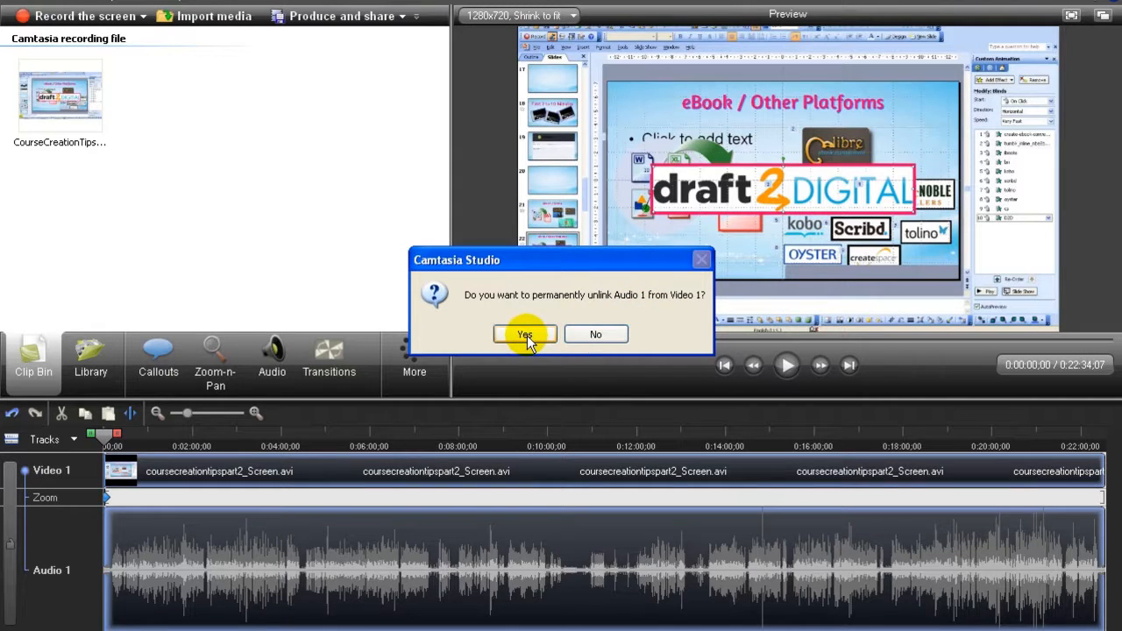
# Step: Permanently unlink Audio 1 from Video 1 and delete the original audio clip
pyautogui.click(525, 334)
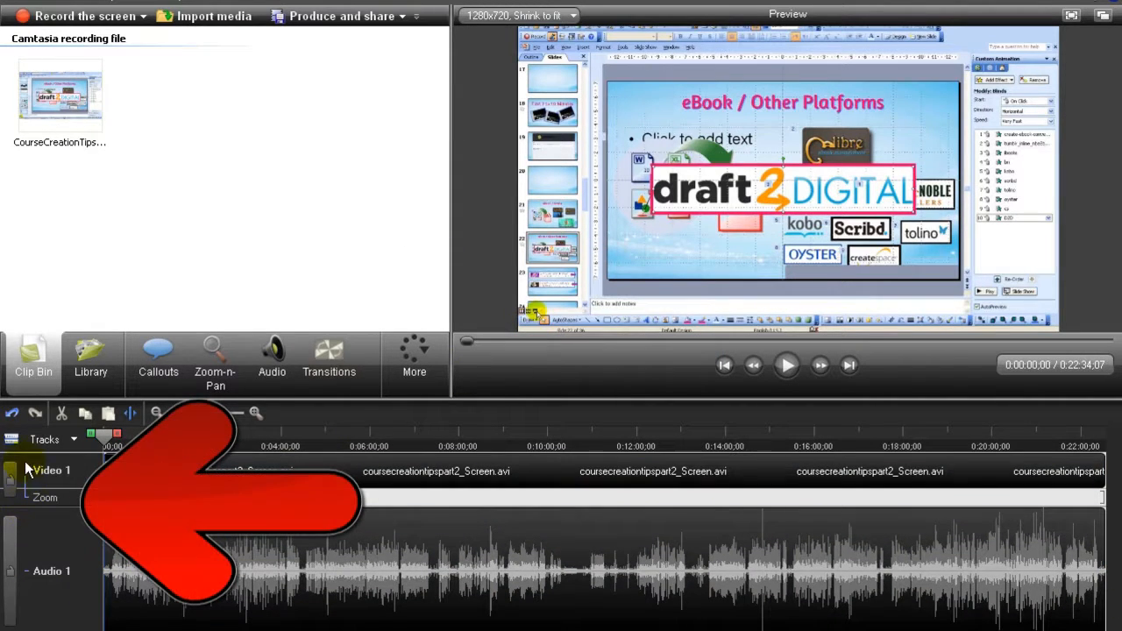
pyautogui.rightClick(127, 548)
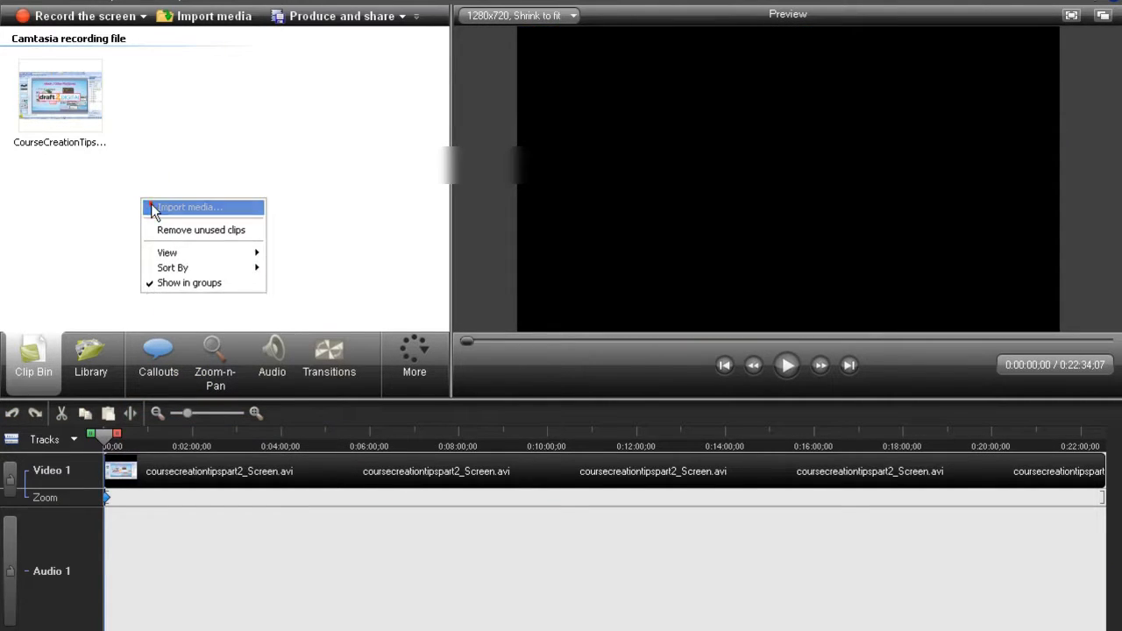
# Step: Import CourseCreationTipsPart2c.wav into the clip bin for the Audio 1 track
pyautogui.click(187, 207)
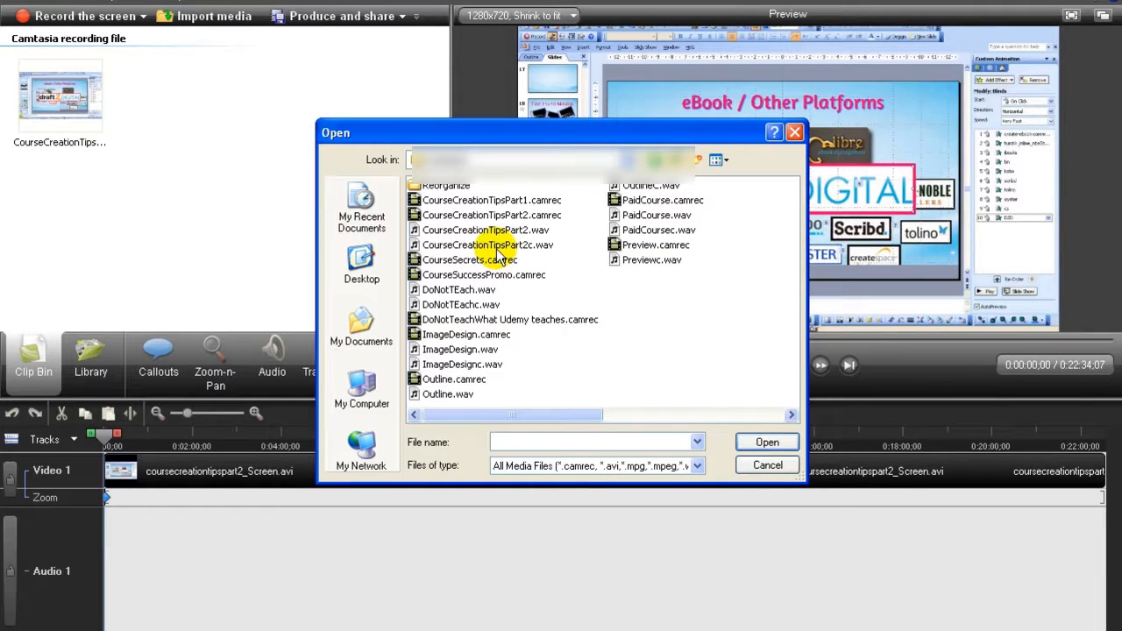
pyautogui.moveTo(491, 259)
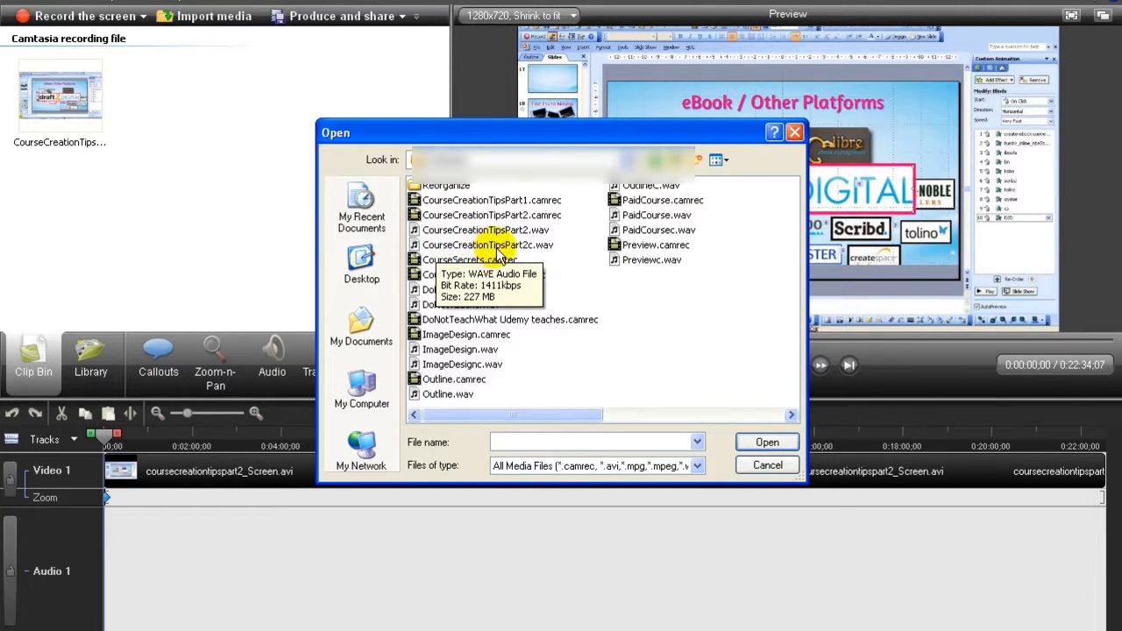
pyautogui.click(488, 245)
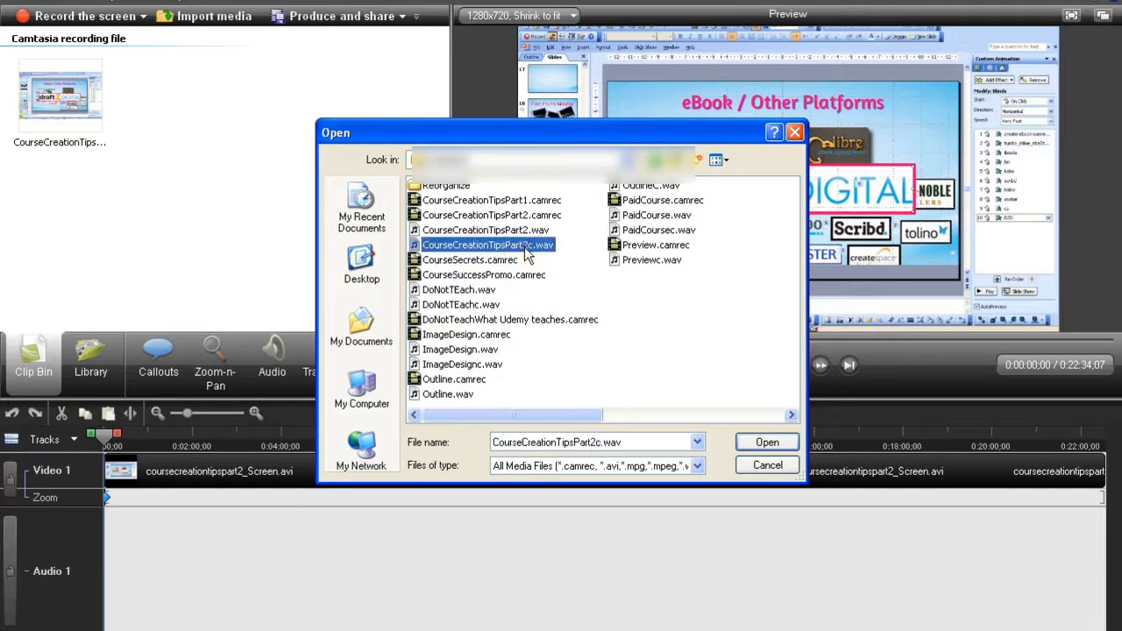
pyautogui.click(765, 442)
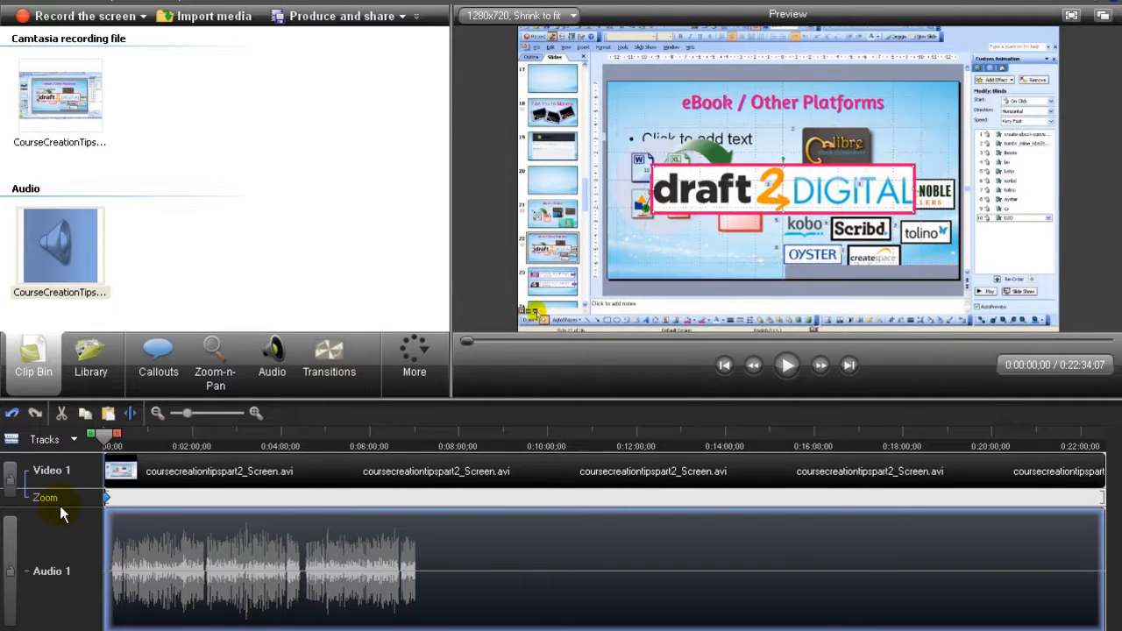
pyautogui.moveTo(158, 544)
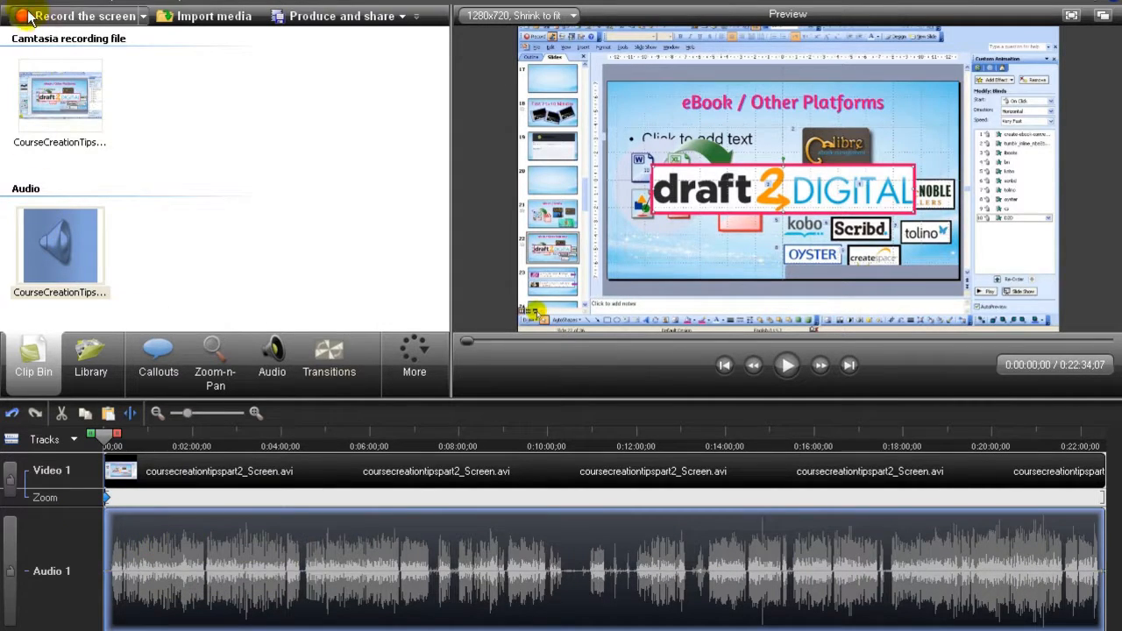
# Step: Save the project as CourseCreationTipsPart2.camproj, overwriting the existing file
pyautogui.click(18, 16)
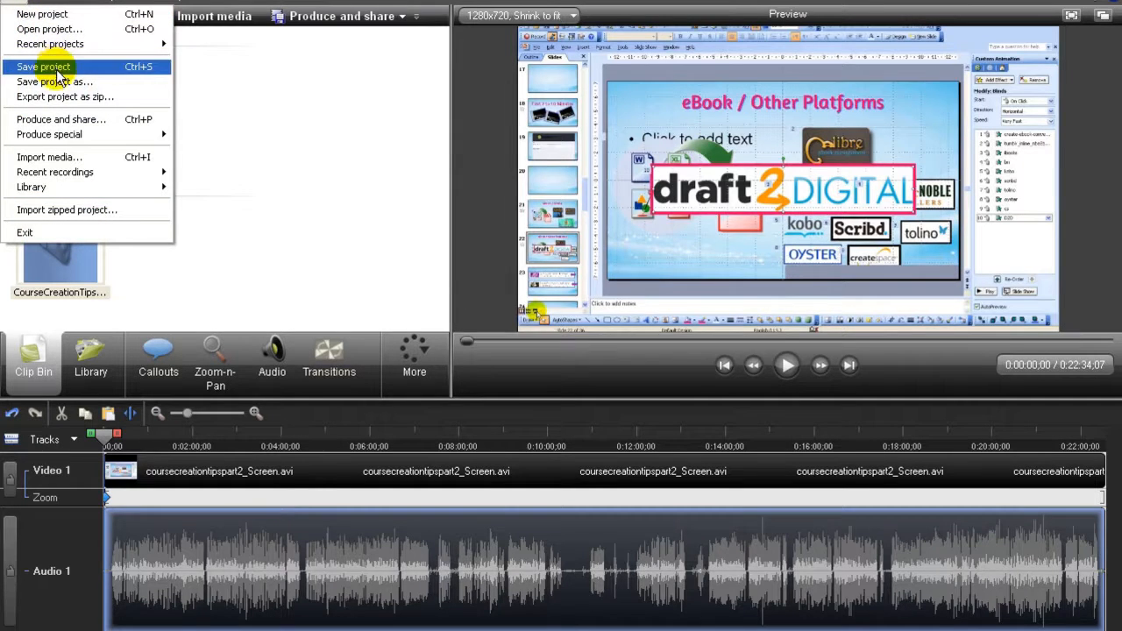
pyautogui.moveTo(55, 82)
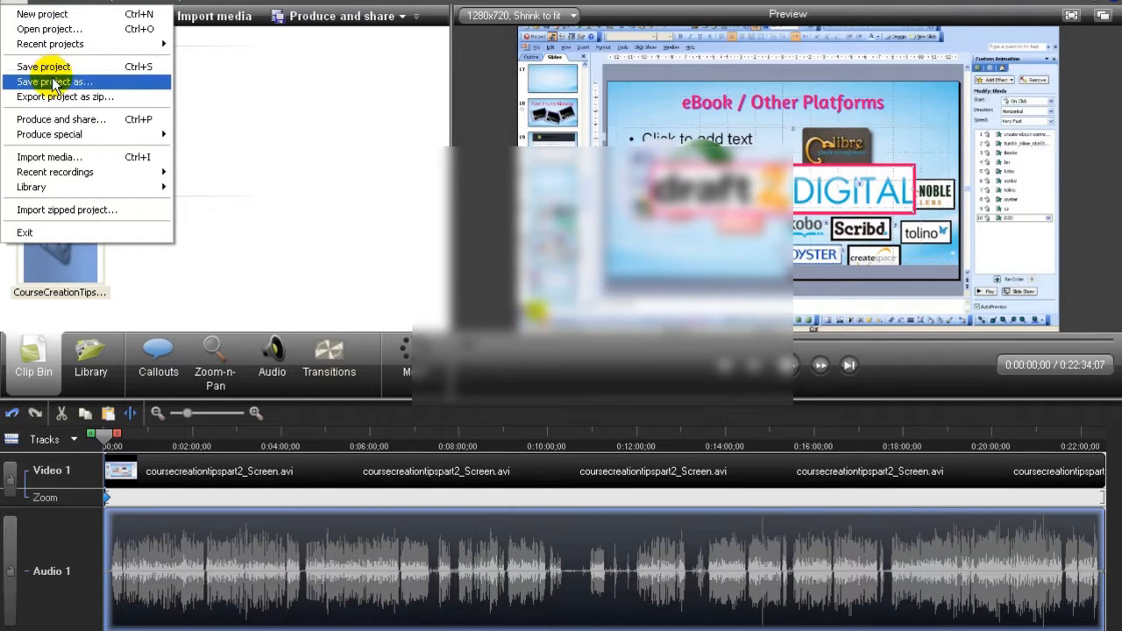
pyautogui.click(54, 82)
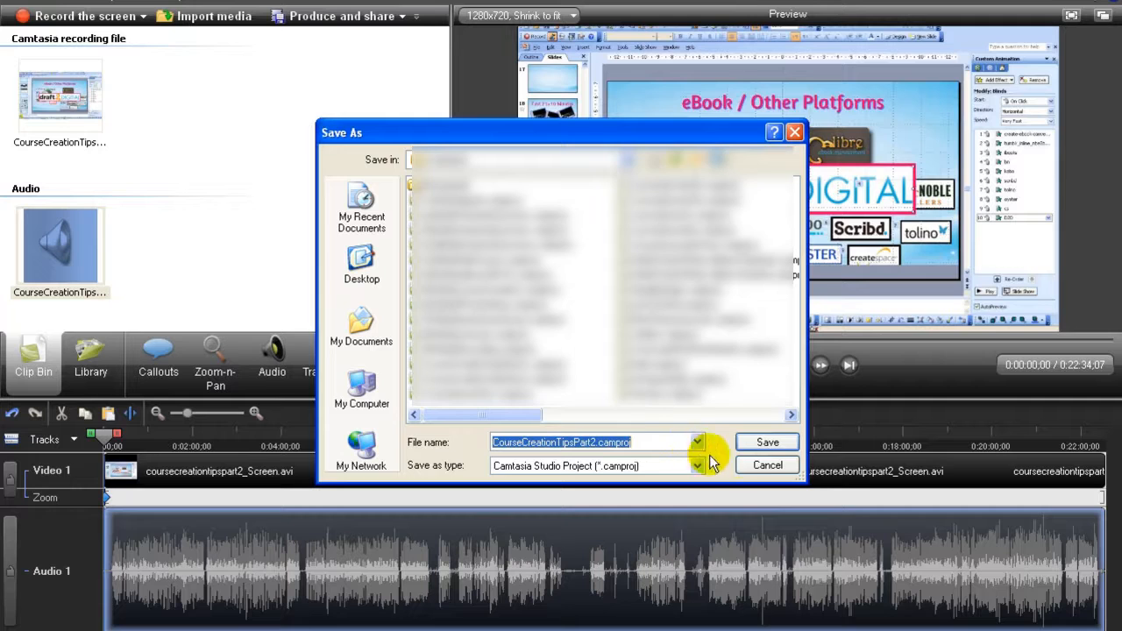
pyautogui.click(767, 442)
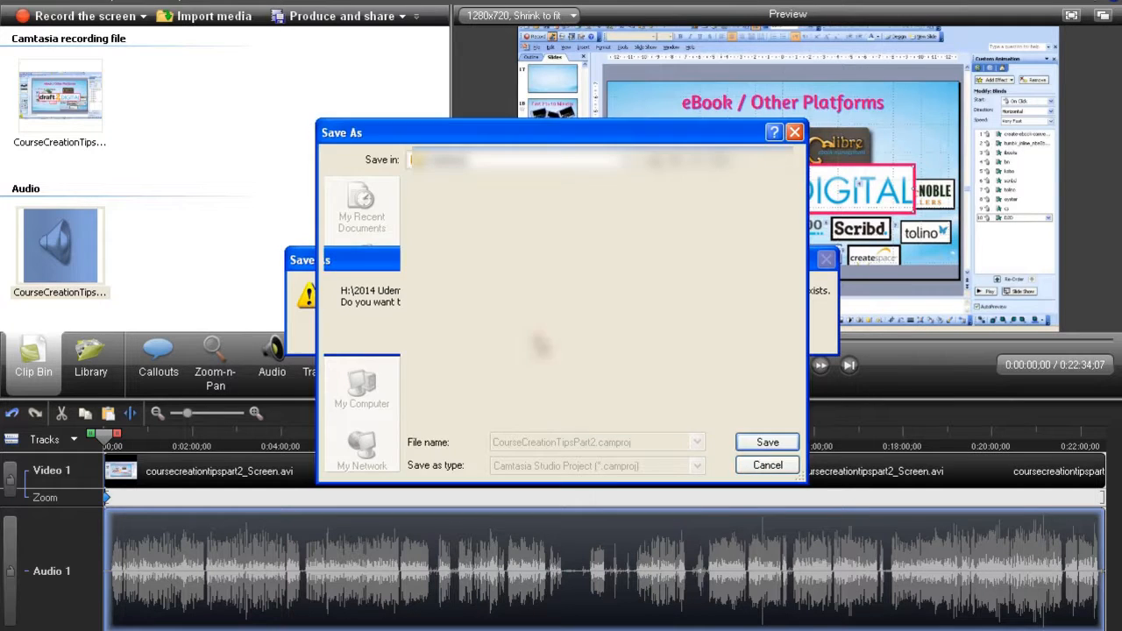